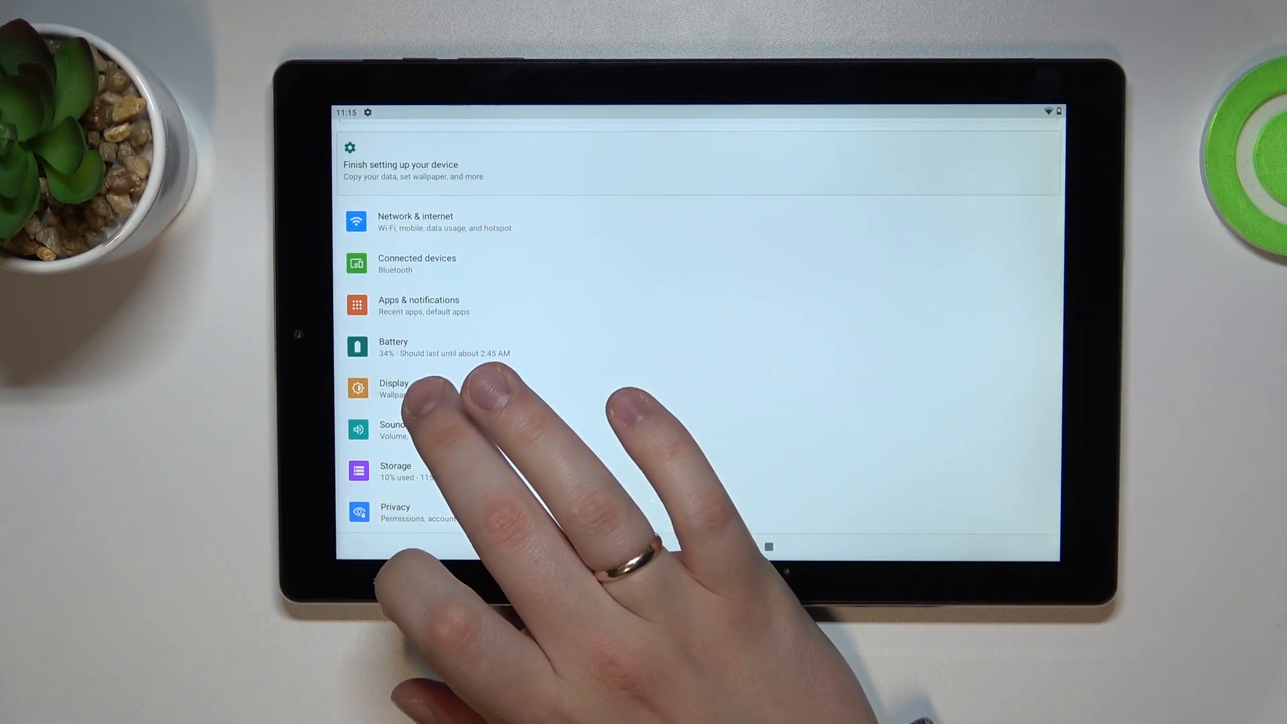
Open the Screen timeout options under Display > Advanced, currently set to 30 minutes.
{"action": "left_click", "coordinate": [393, 388]}
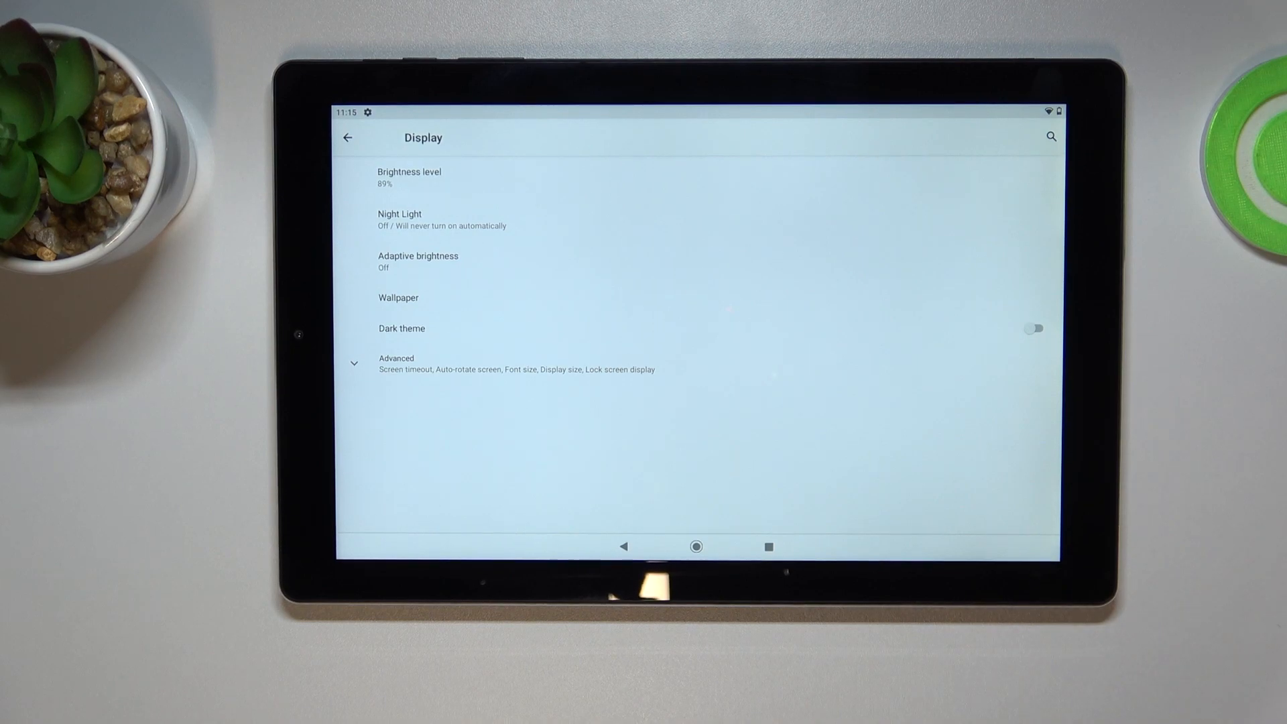
{"action": "left_click", "coordinate": [395, 363]}
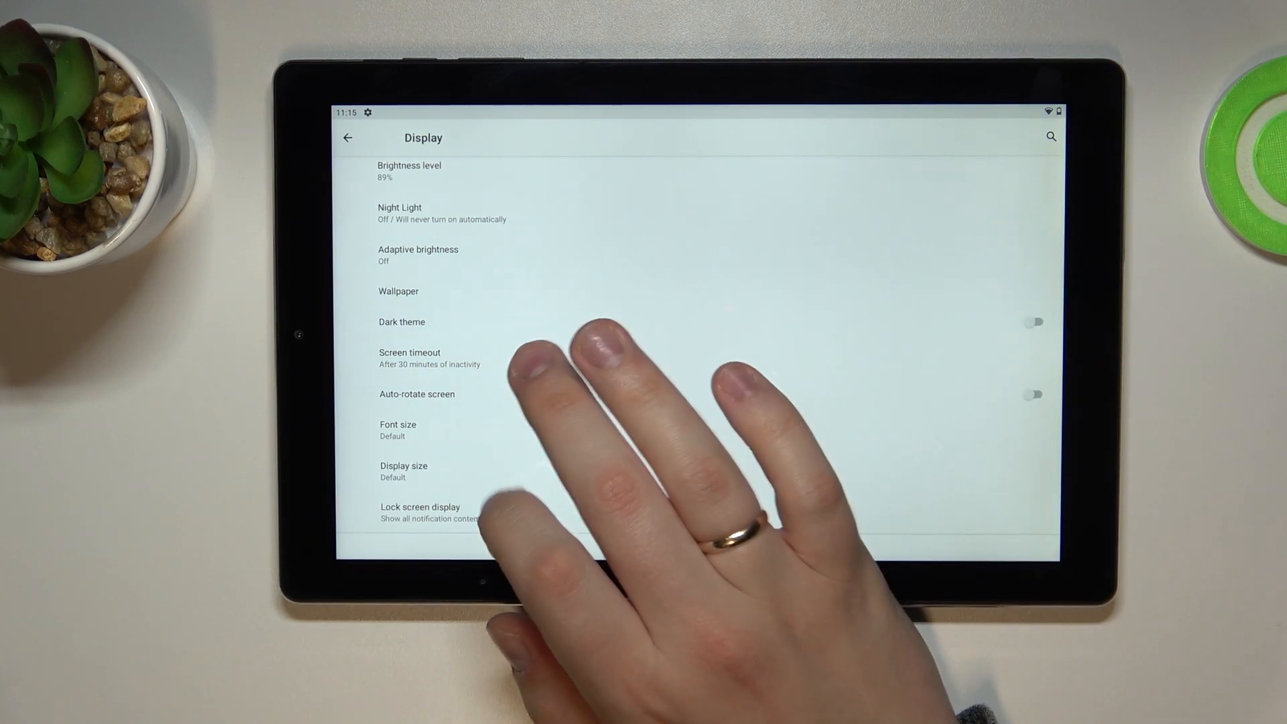
{"action": "left_click", "coordinate": [410, 358]}
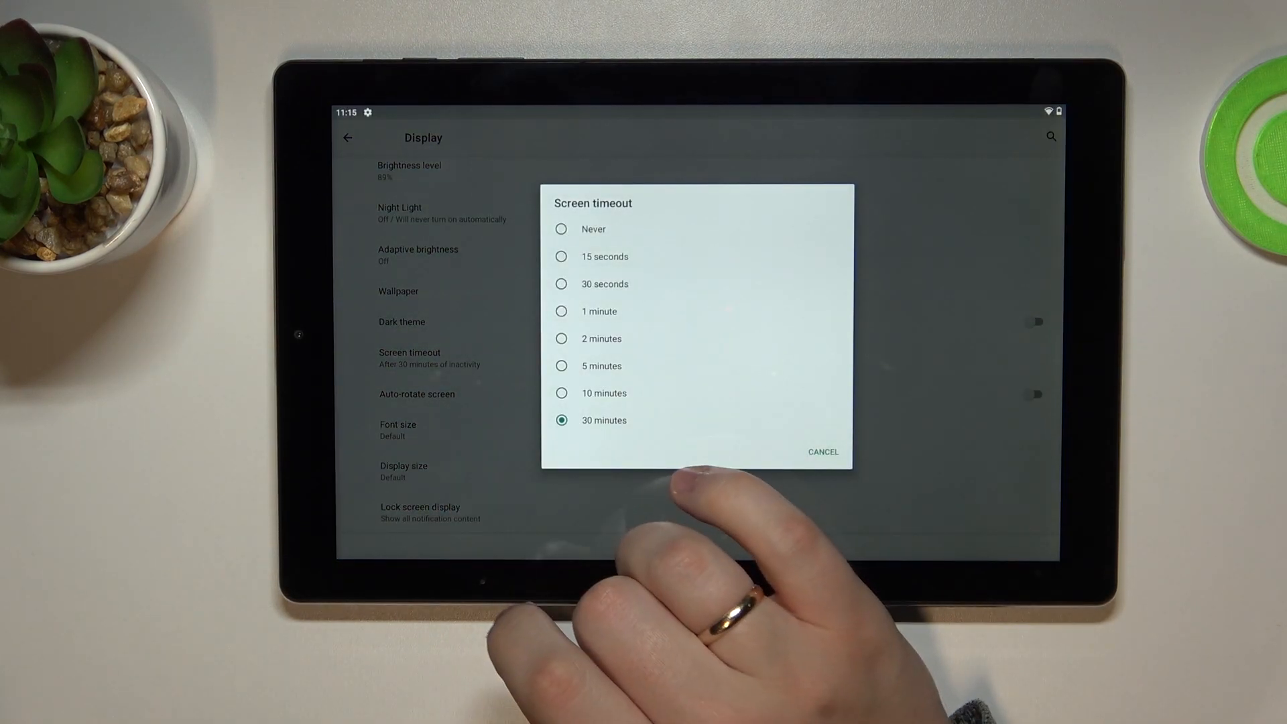